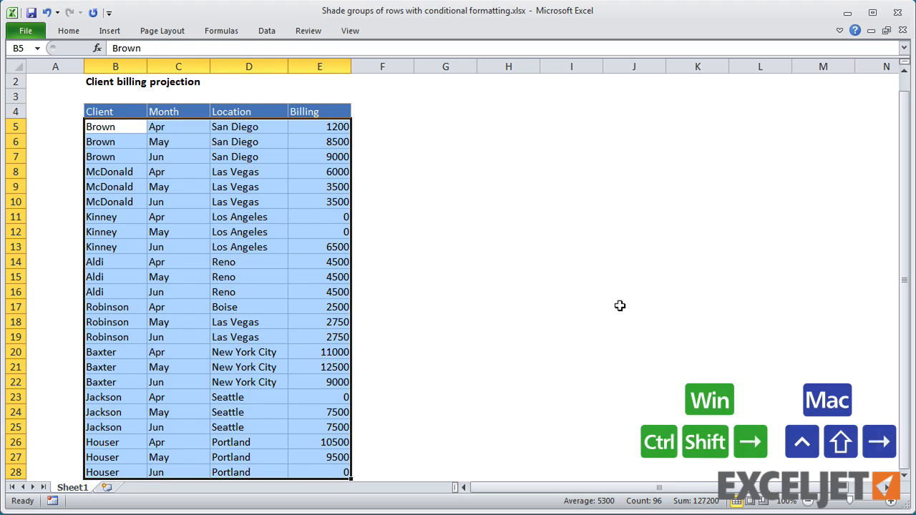
# Copy B5:E28 and paste only its formats into G5 with Paste Special
pyautogui.press('ctrl+c')
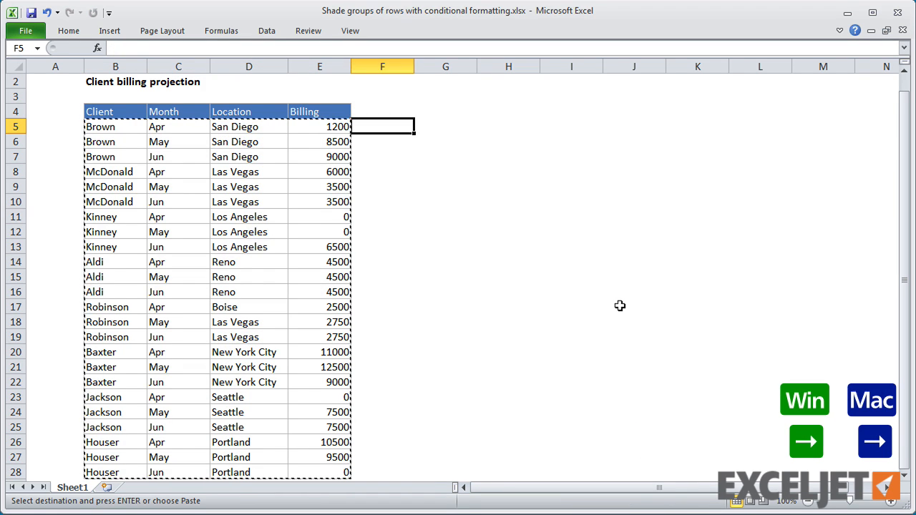
pyautogui.press('ctrl+alt+v')
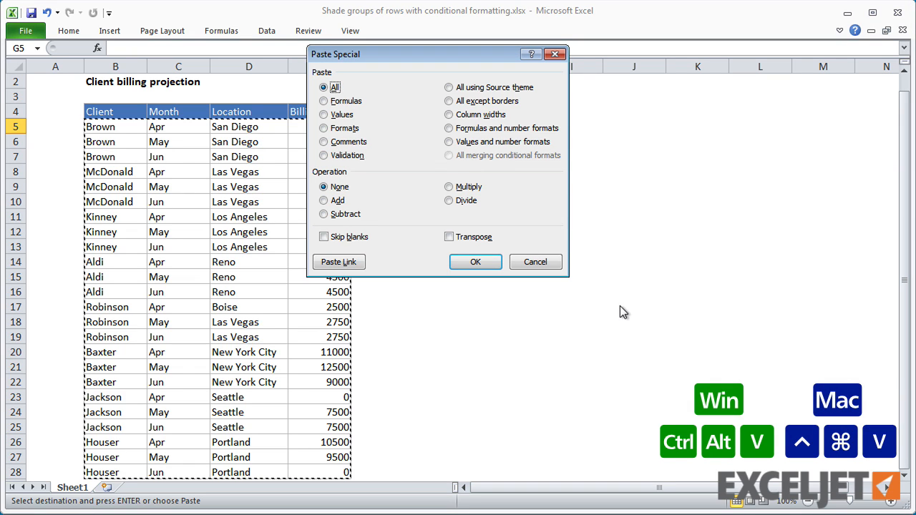
pyautogui.click(324, 128)
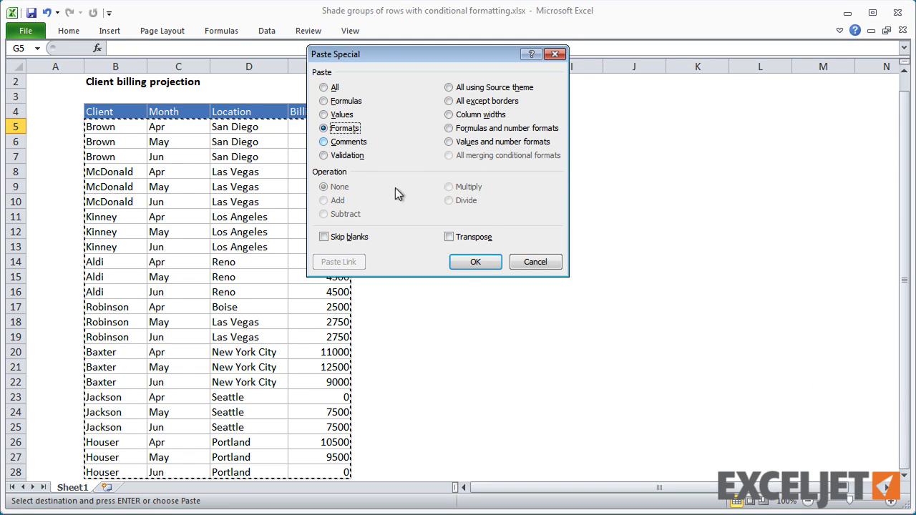
pyautogui.click(475, 261)
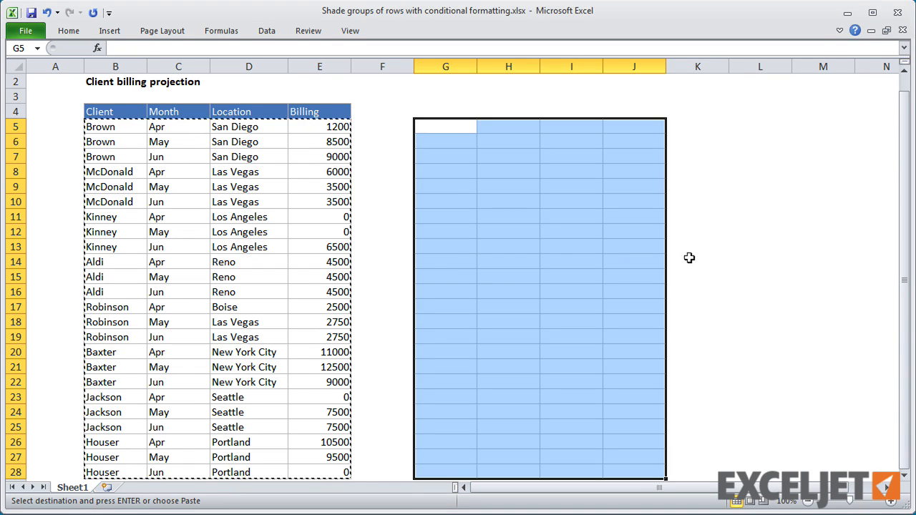
pyautogui.moveTo(733, 265)
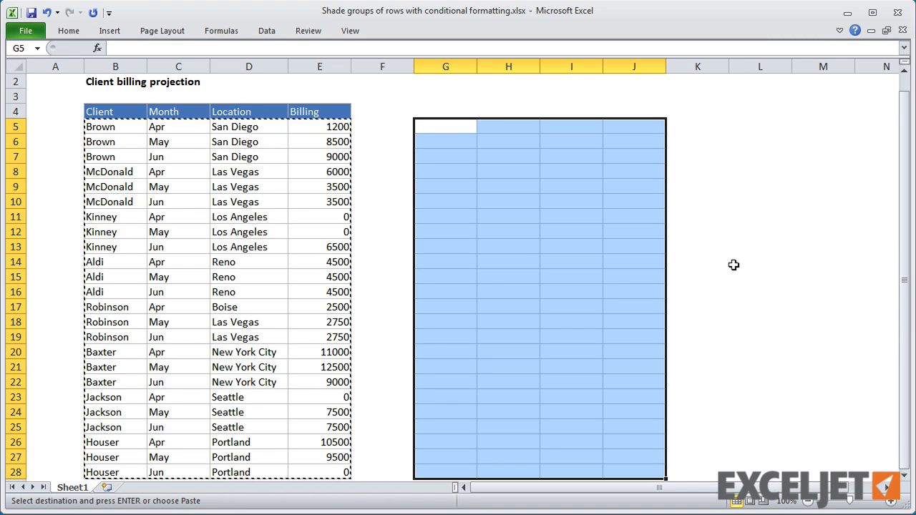
# Fill G5:J28 with =ROW()-4 to count 1 to 24, then inspect G5's formula
pyautogui.write('=')
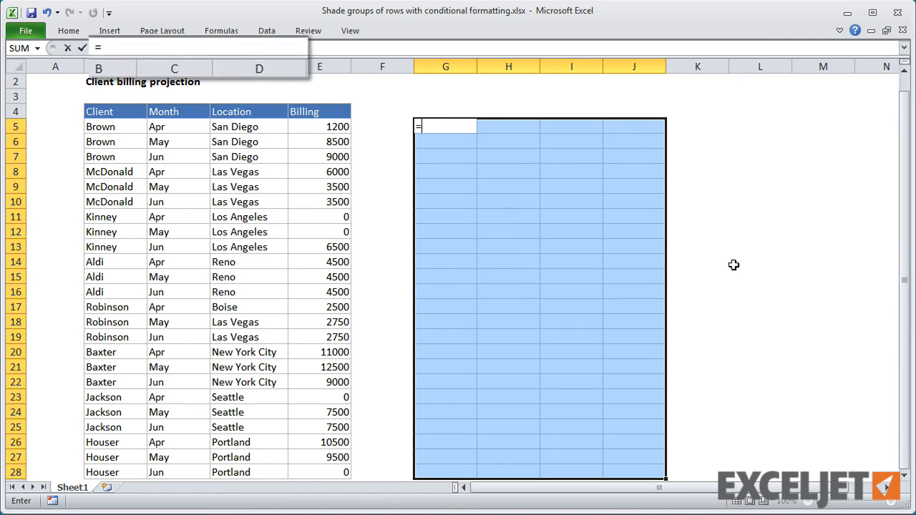
pyautogui.write('ROW')
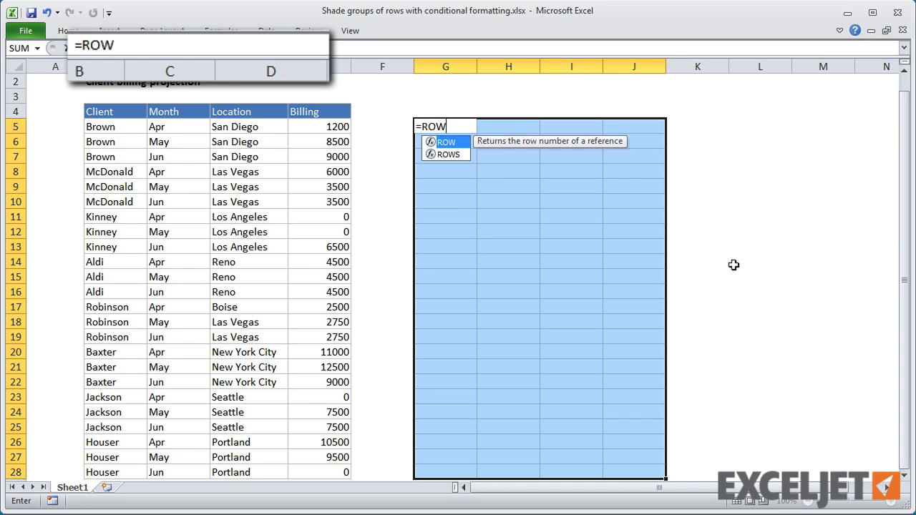
pyautogui.write('()')
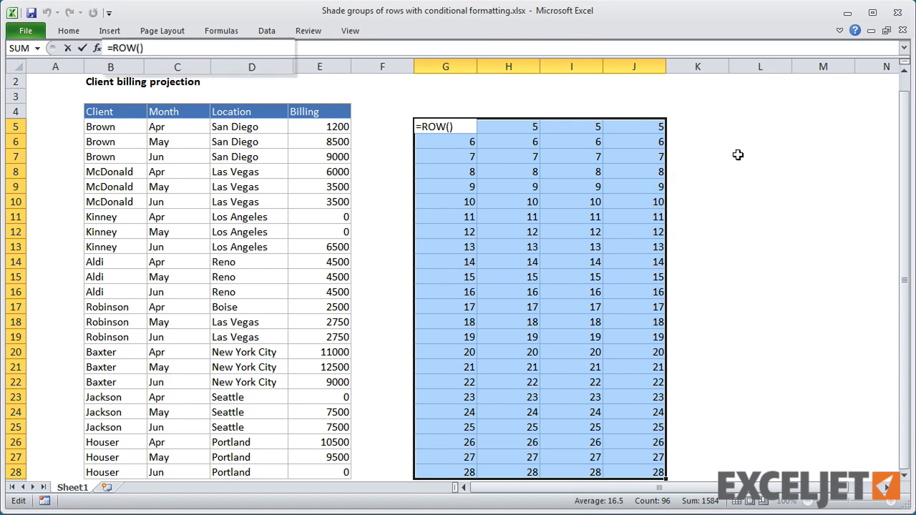
pyautogui.write('-4')
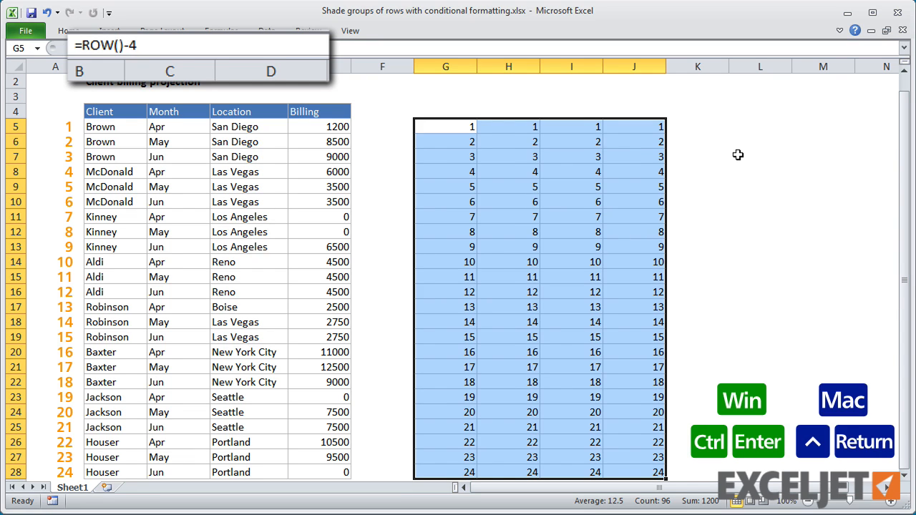
pyautogui.click(759, 126)
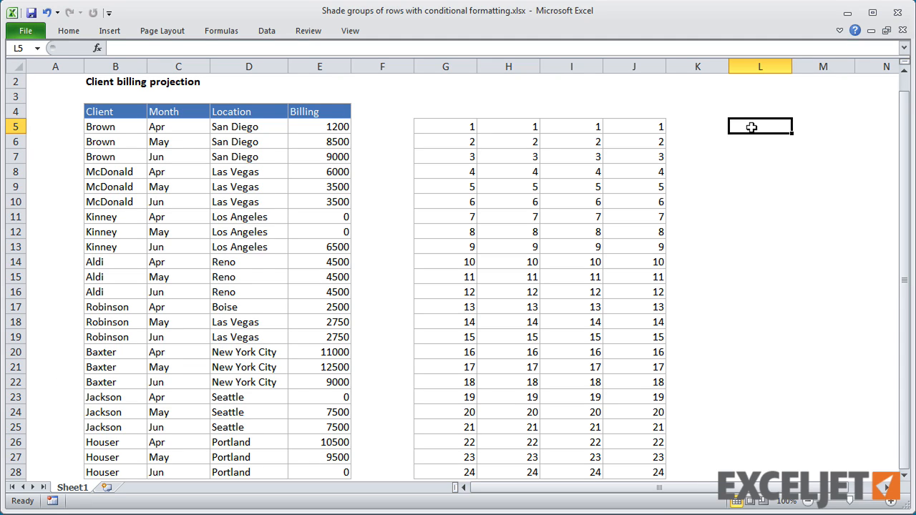
pyautogui.moveTo(577, 114)
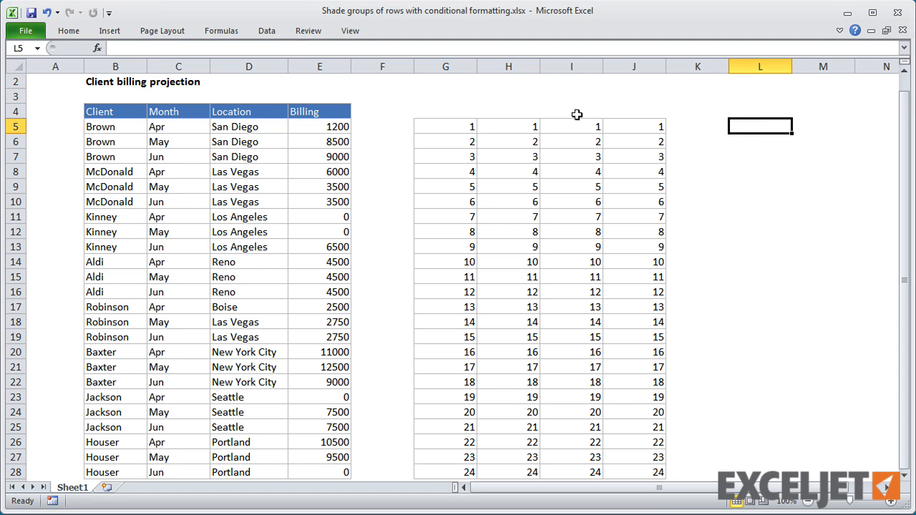
pyautogui.click(445, 126)
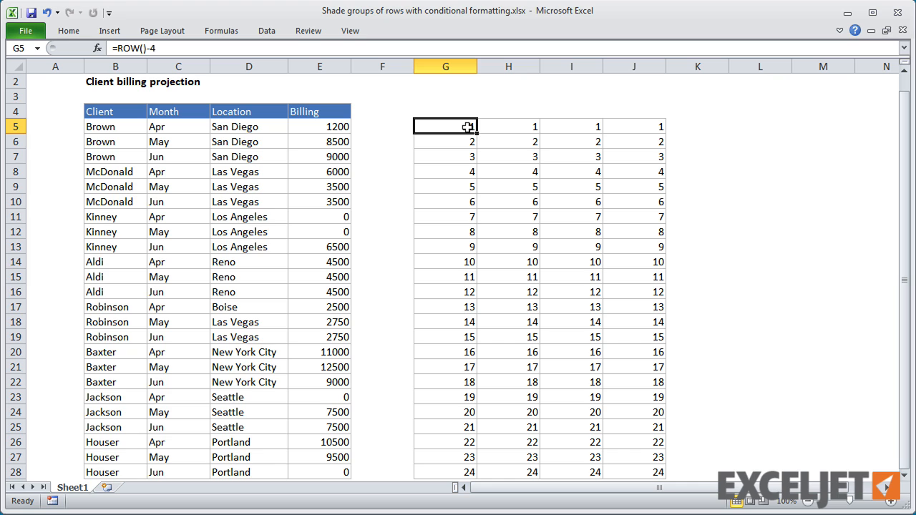
# Wrap the helper formula as =CEILING(ROW()-4,3) across G5:J28
pyautogui.press('ctrl+a')
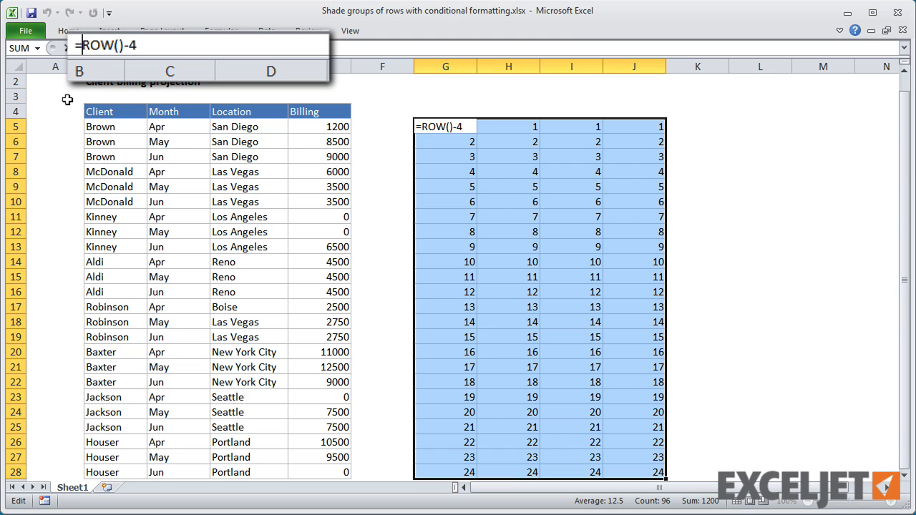
pyautogui.write('CEILING(')
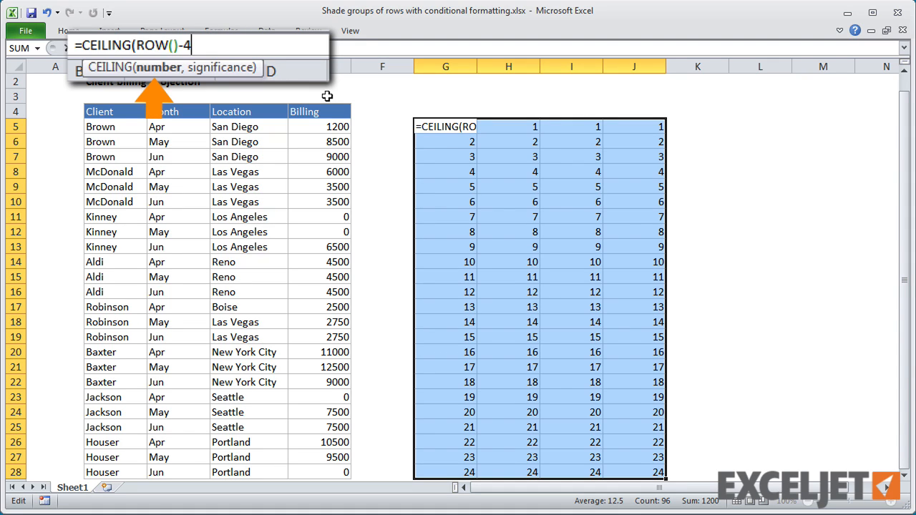
pyautogui.write(',')
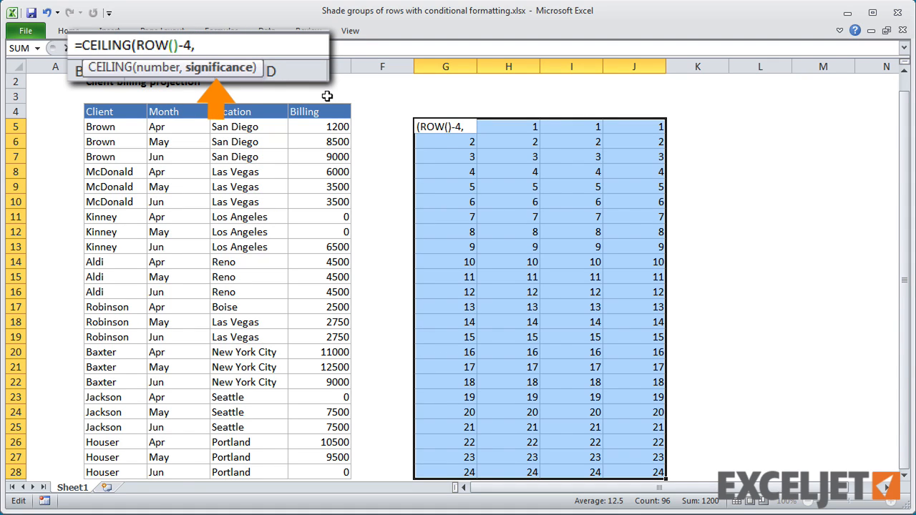
pyautogui.write('3)')
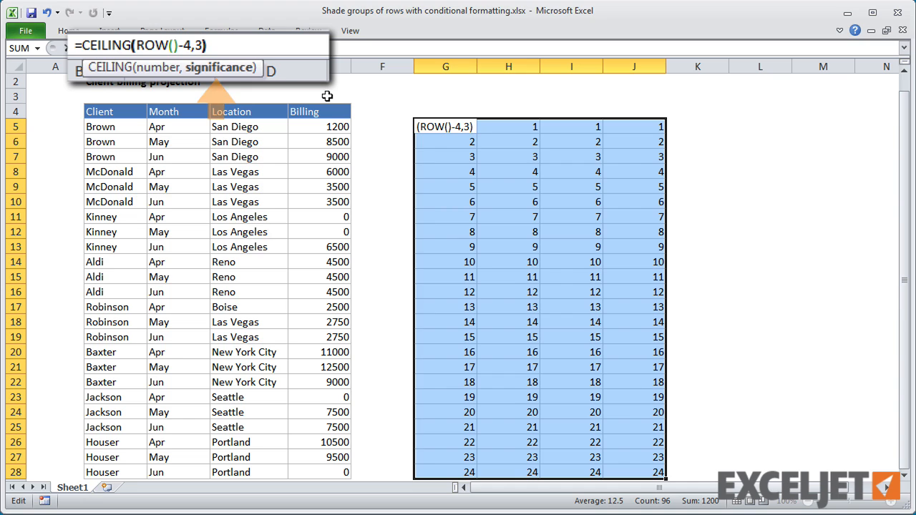
pyautogui.press('ctrl+enter')
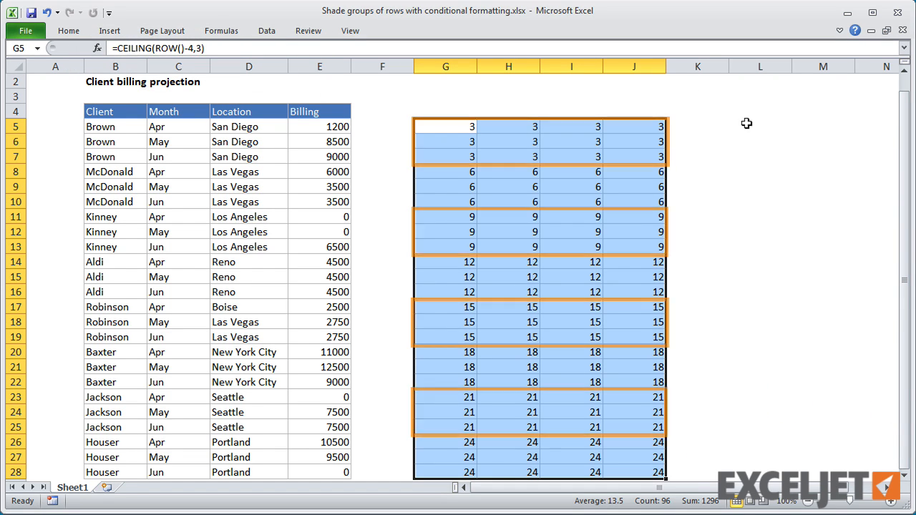
pyautogui.click(760, 126)
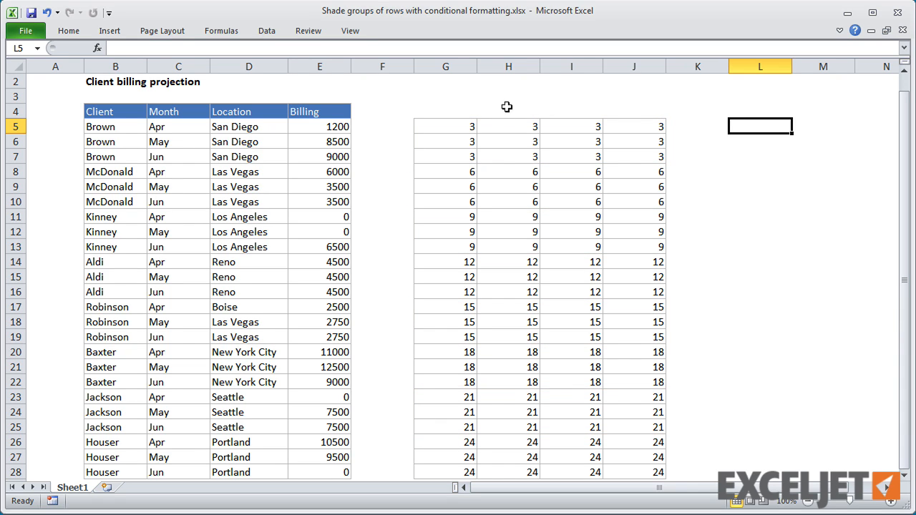
# Change the helper formula to =ISEVEN(CEILING(ROW()-4,3)/3) across G5:J28
pyautogui.click(445, 126)
pyautogui.write('=CEILING(ROW()-4,3)')
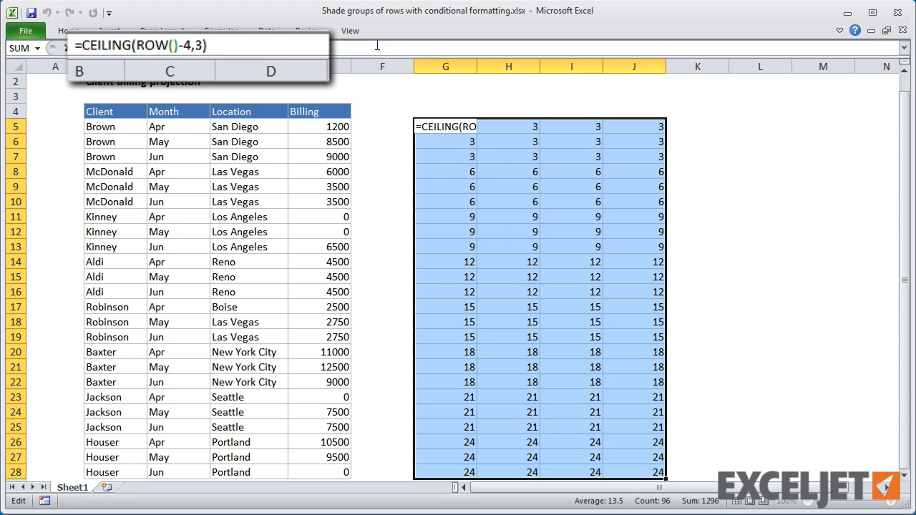
pyautogui.press('ctrl+enter')
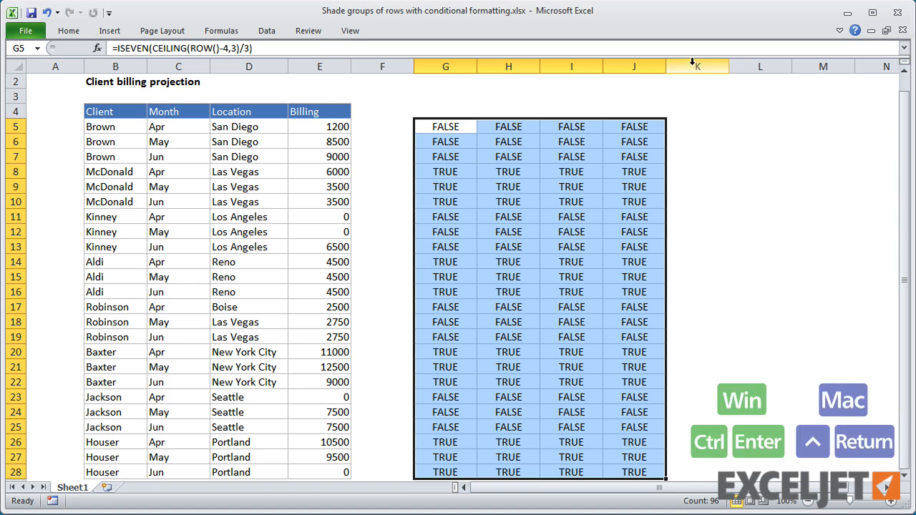
pyautogui.click(759, 126)
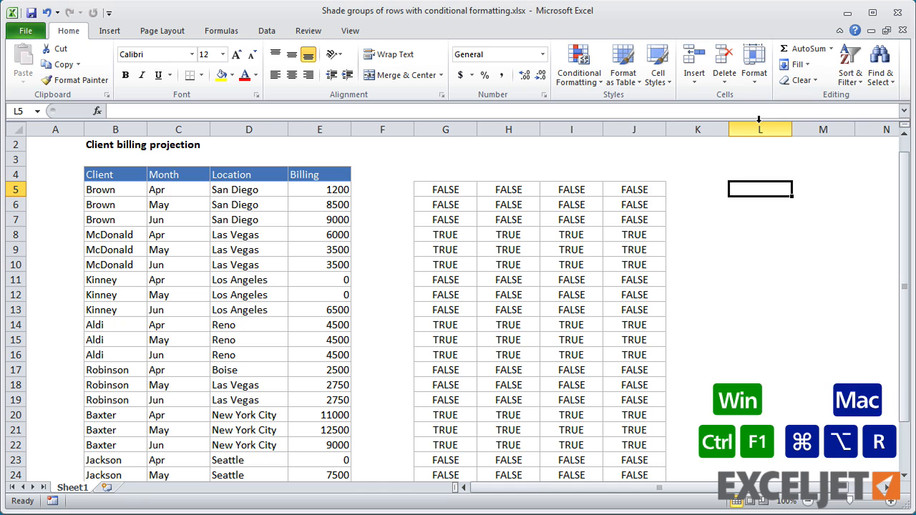
# Copy the ISEVEN grouping formula text from G5's formula bar
pyautogui.click(445, 188)
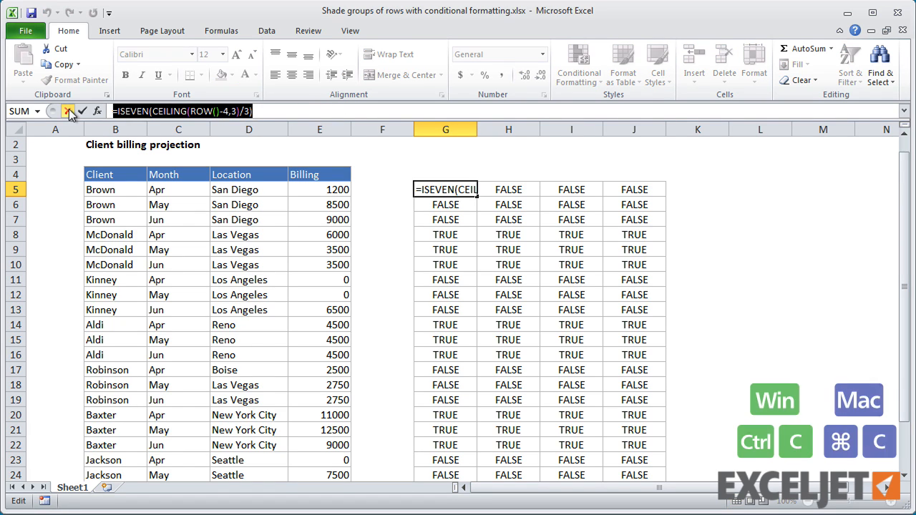
pyautogui.press('Return')
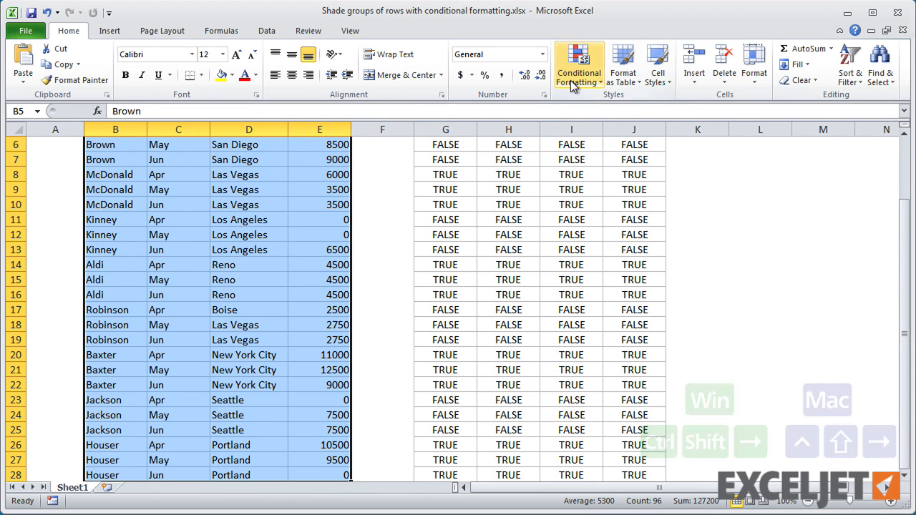
# Add a formula-based conditional formatting rule using the ISEVEN formula with light blue fill
pyautogui.click(596, 259)
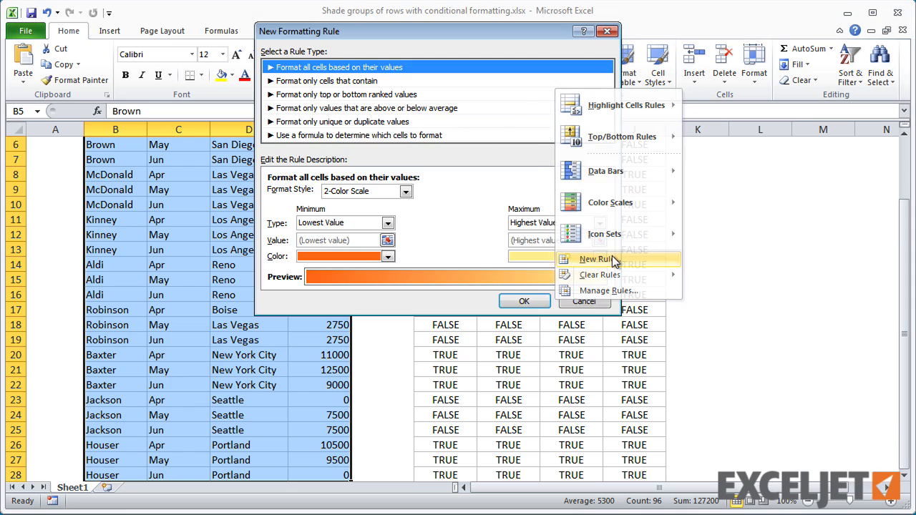
pyautogui.click(358, 135)
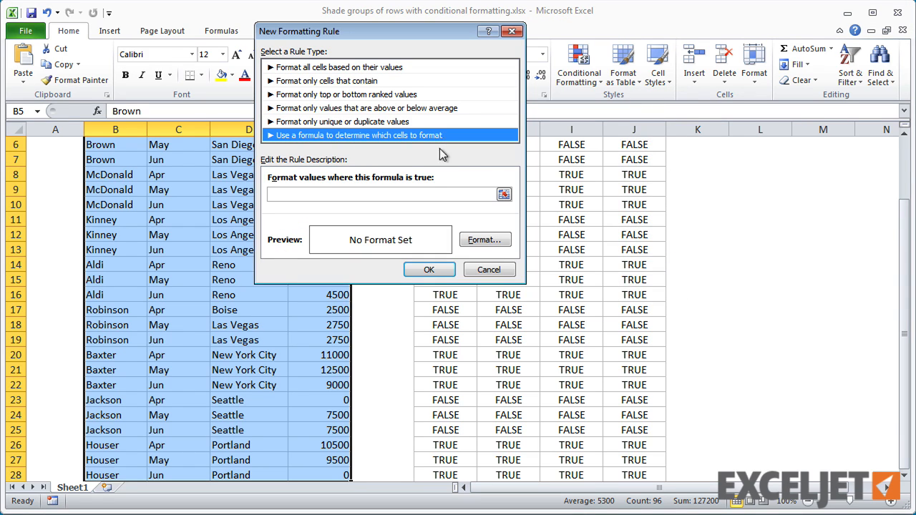
pyautogui.click(386, 194)
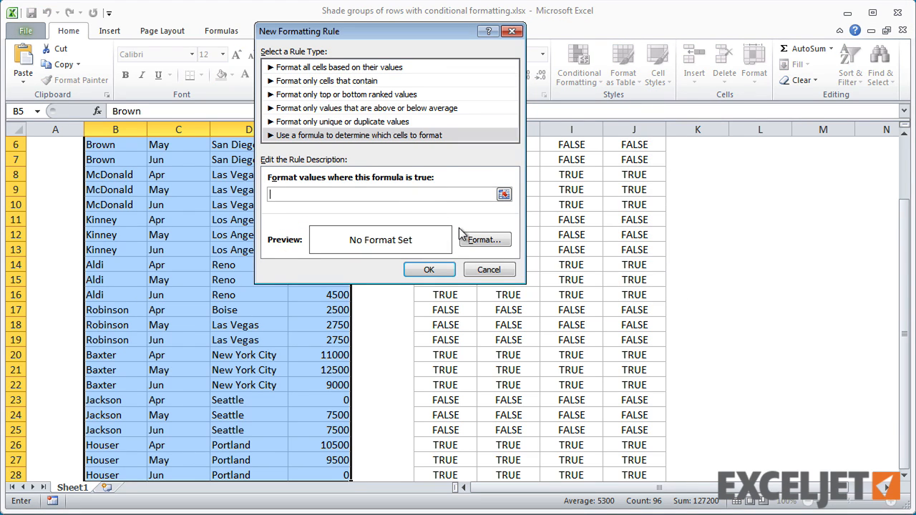
pyautogui.click(484, 240)
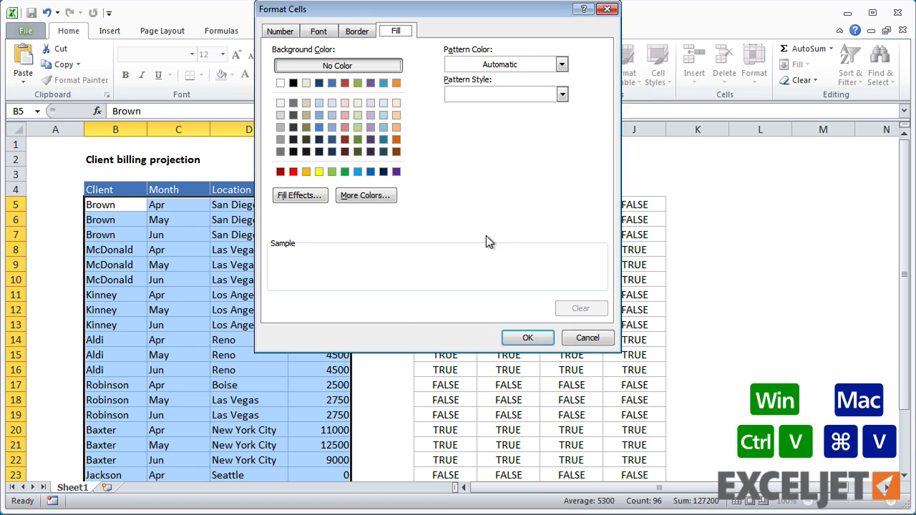
pyautogui.click(331, 103)
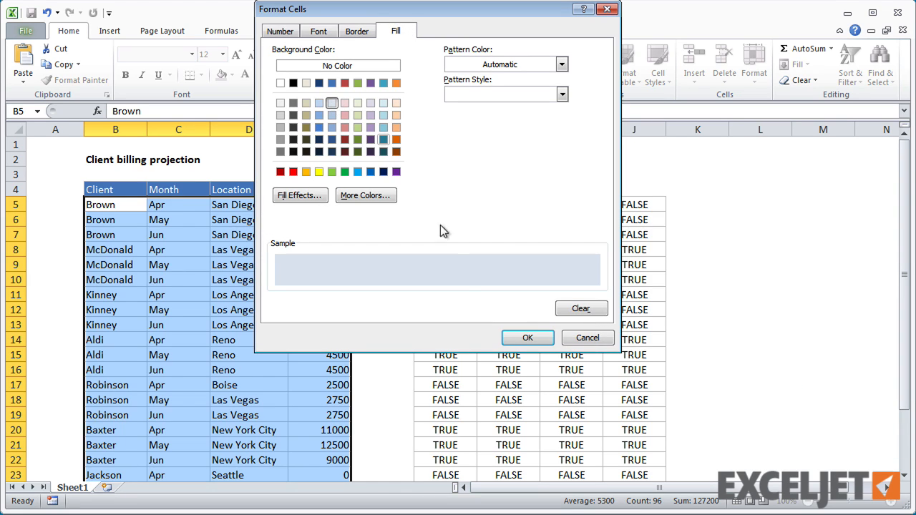
pyautogui.click(528, 337)
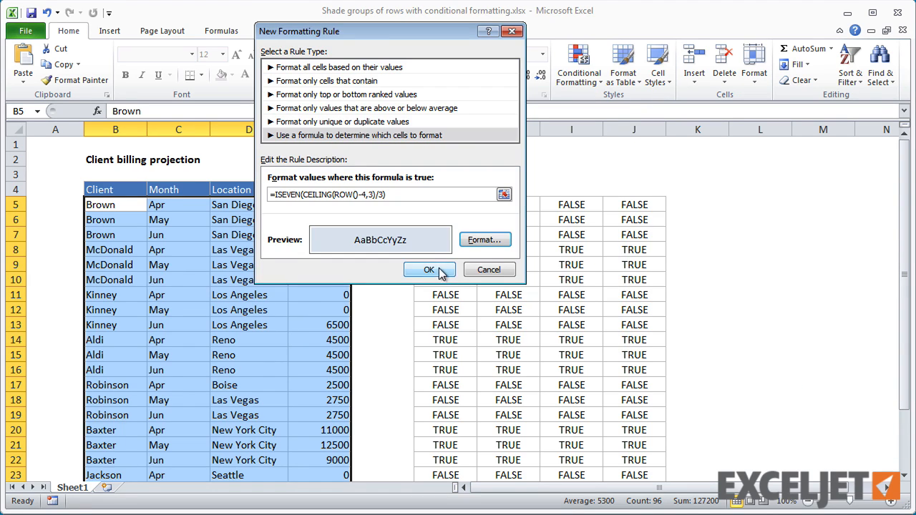
pyautogui.click(428, 269)
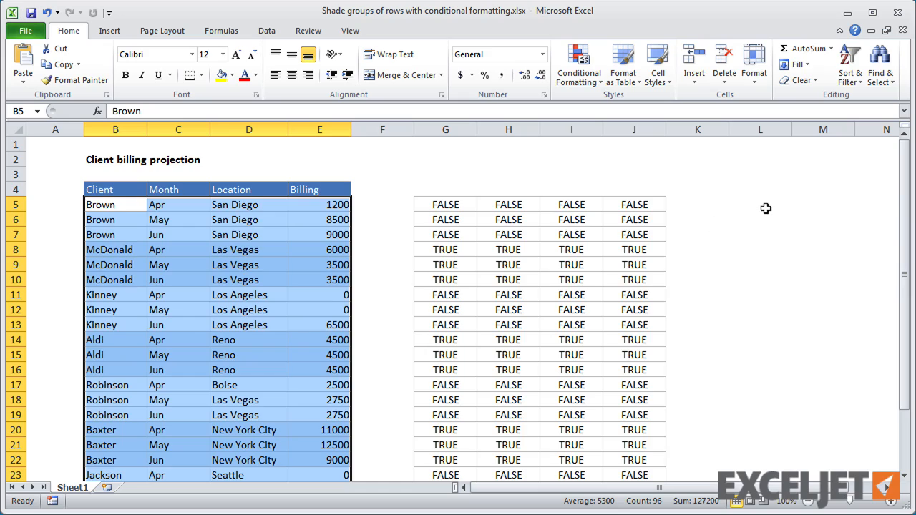